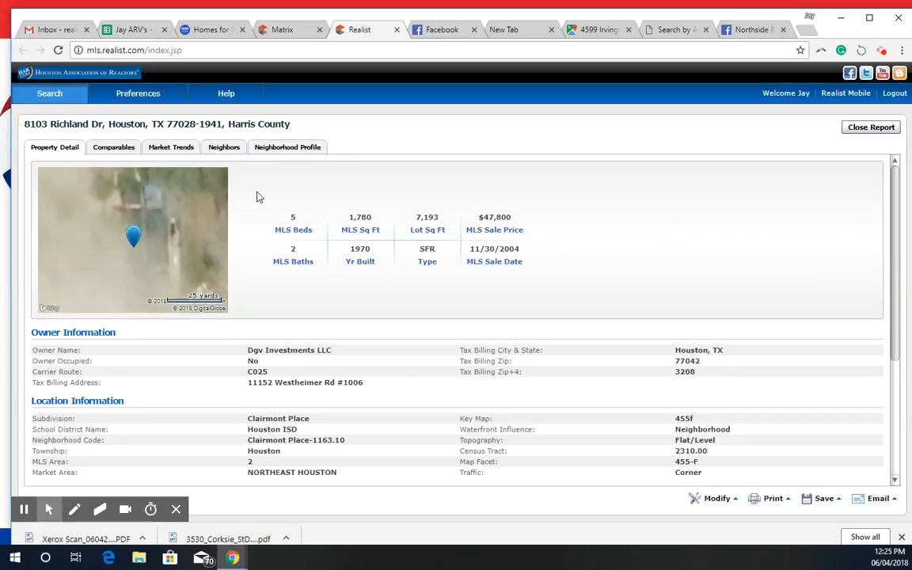
mouse_move(670, 229)
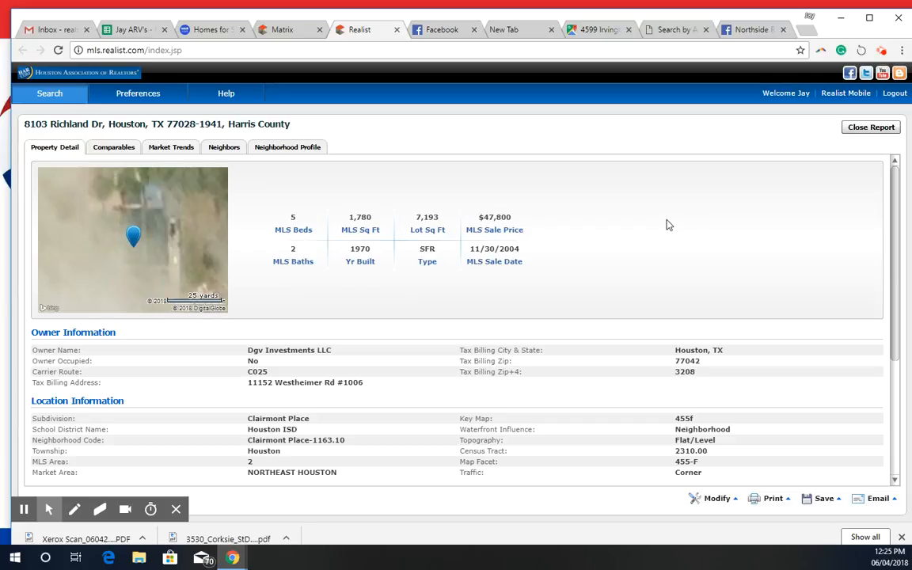
mouse_move(365, 223)
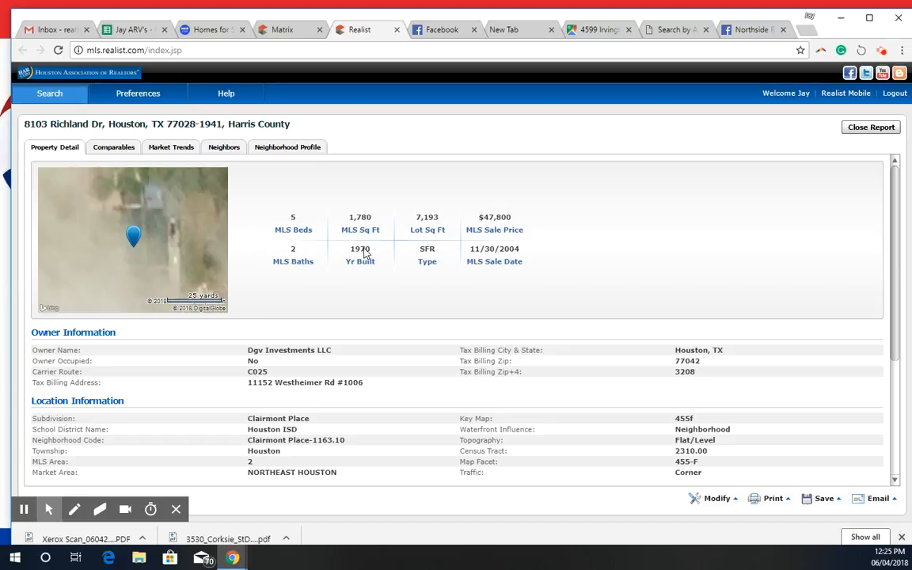
mouse_move(419, 229)
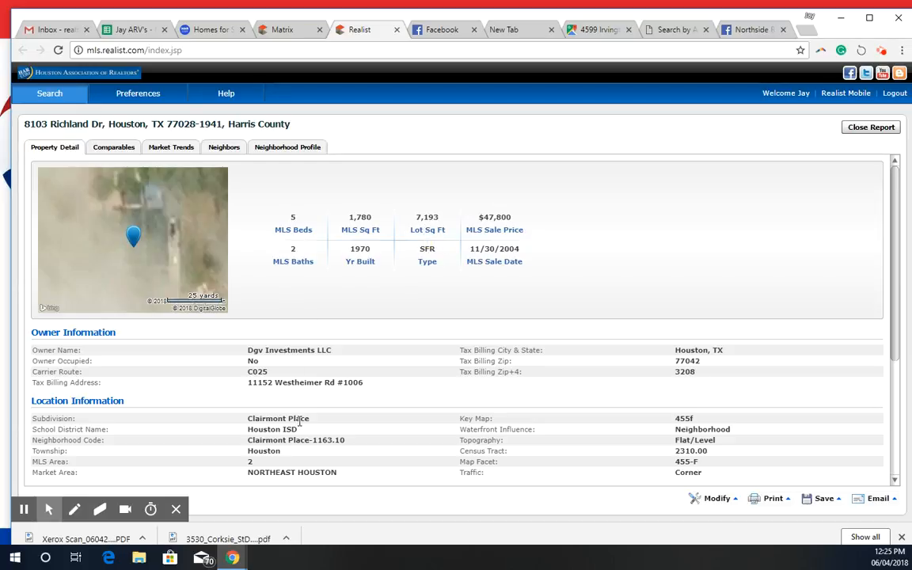
mouse_move(285, 30)
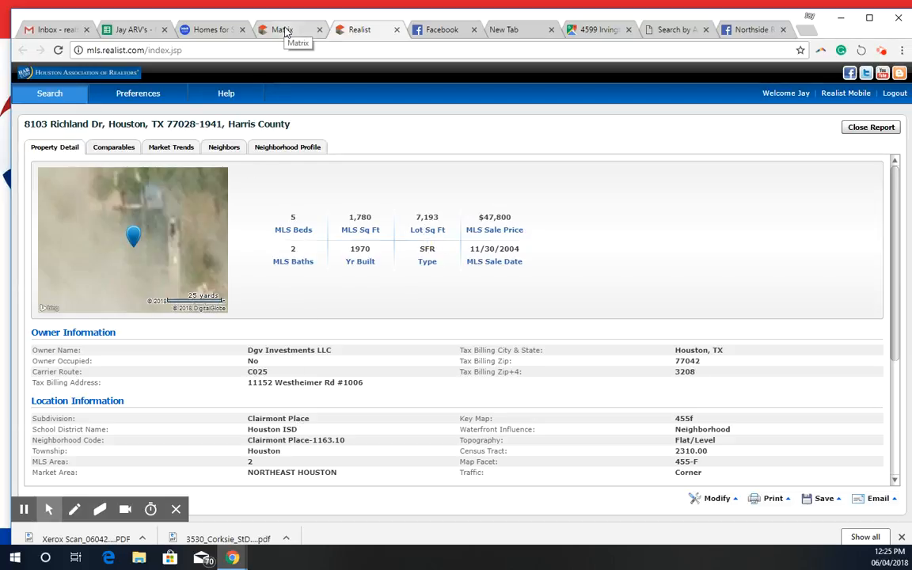
Switch to the Matrix tab and scroll the 91 comparable results down to the six checked sold listings
left_click(283, 30)
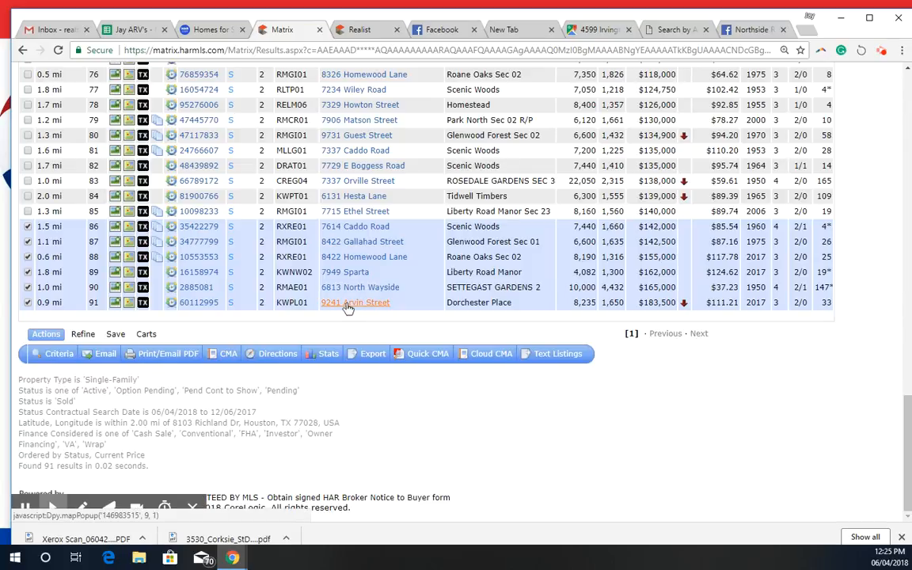
mouse_move(375, 295)
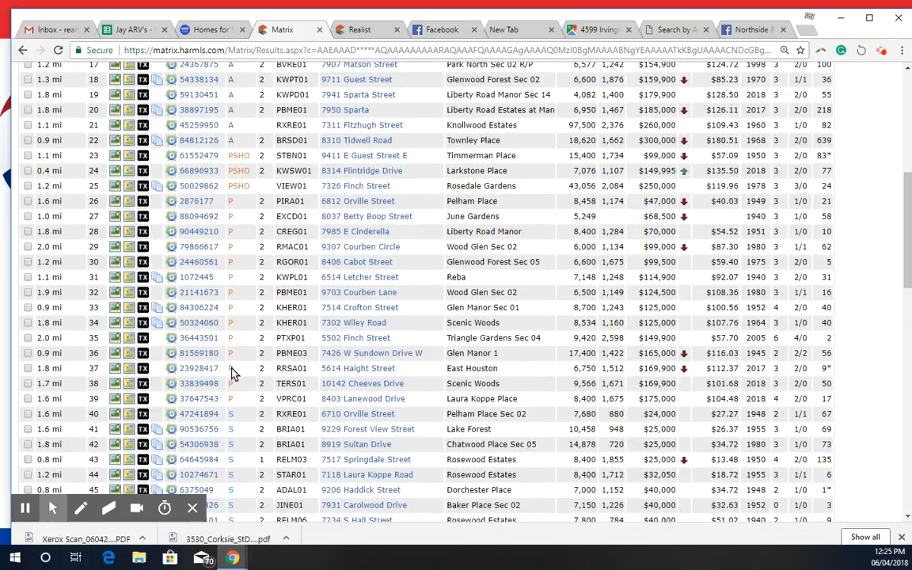
mouse_move(569, 171)
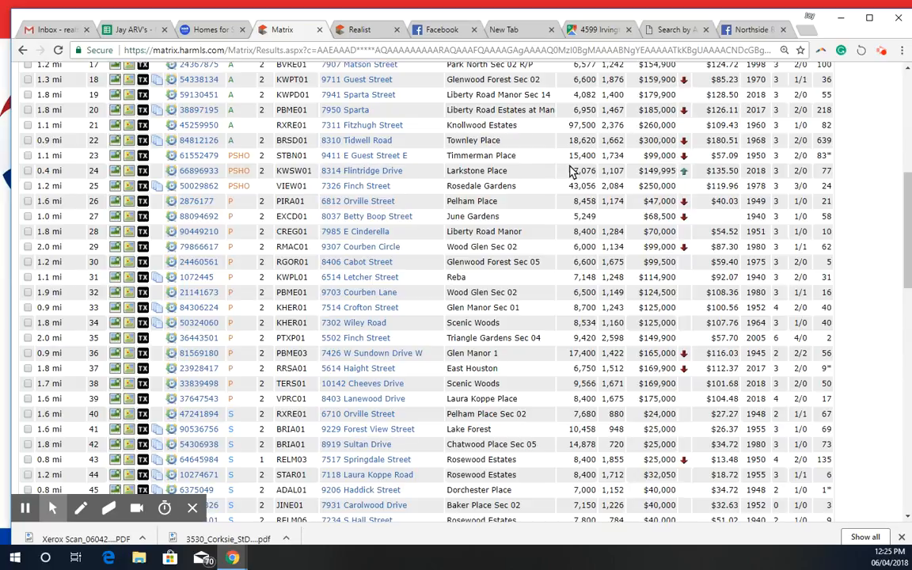
mouse_move(248, 262)
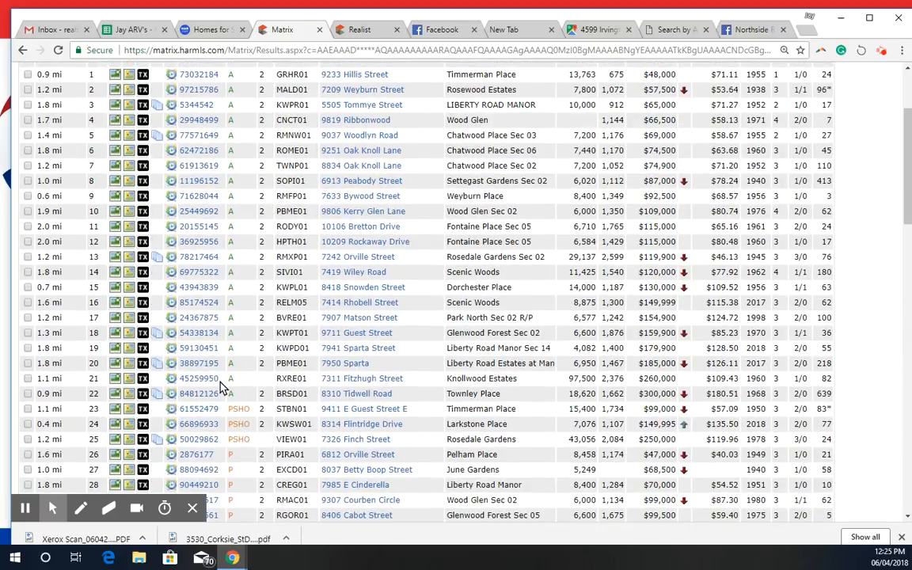
scroll("down", 3)
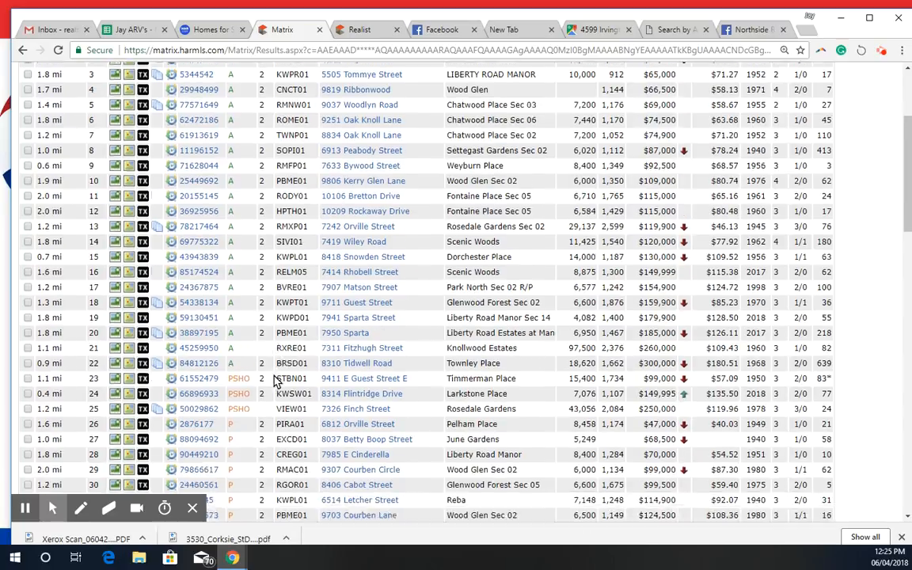
scroll("down", 3)
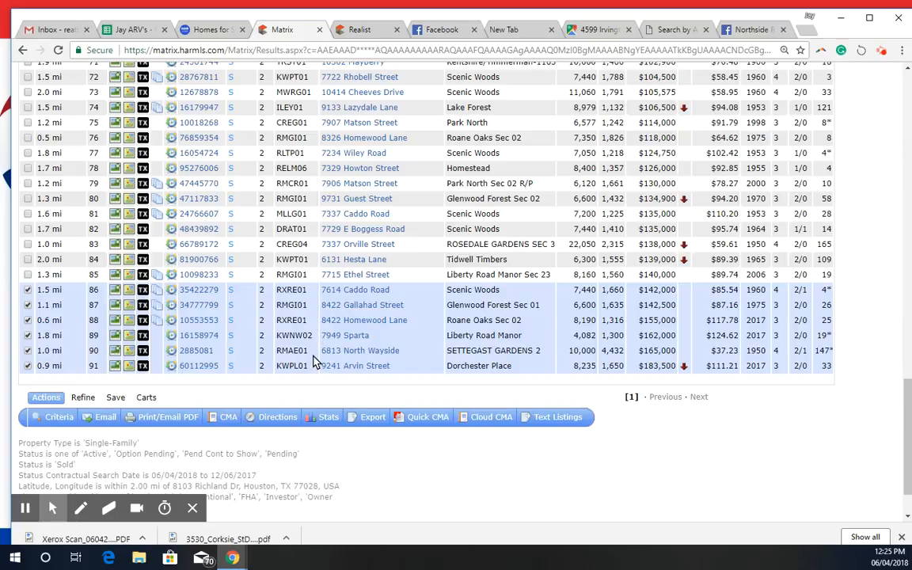
mouse_move(536, 319)
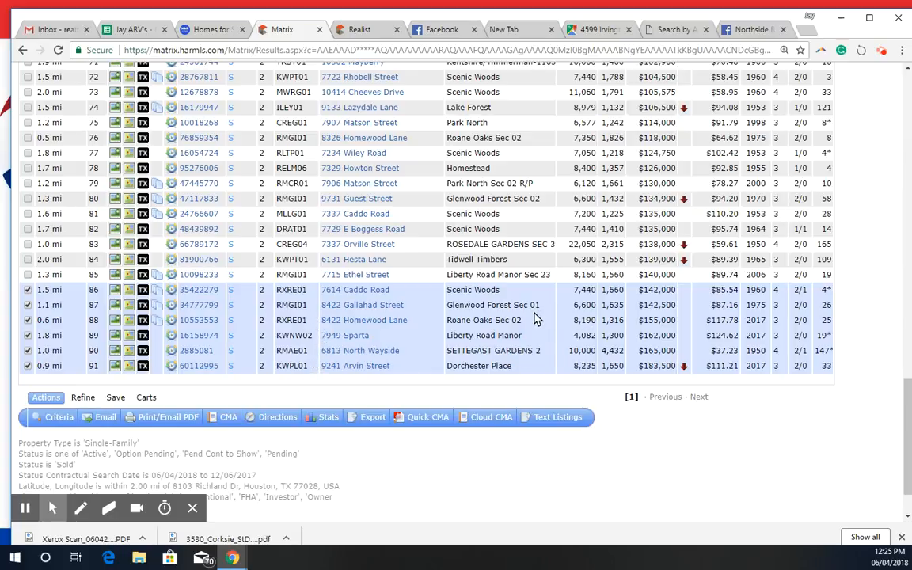
mouse_move(623, 297)
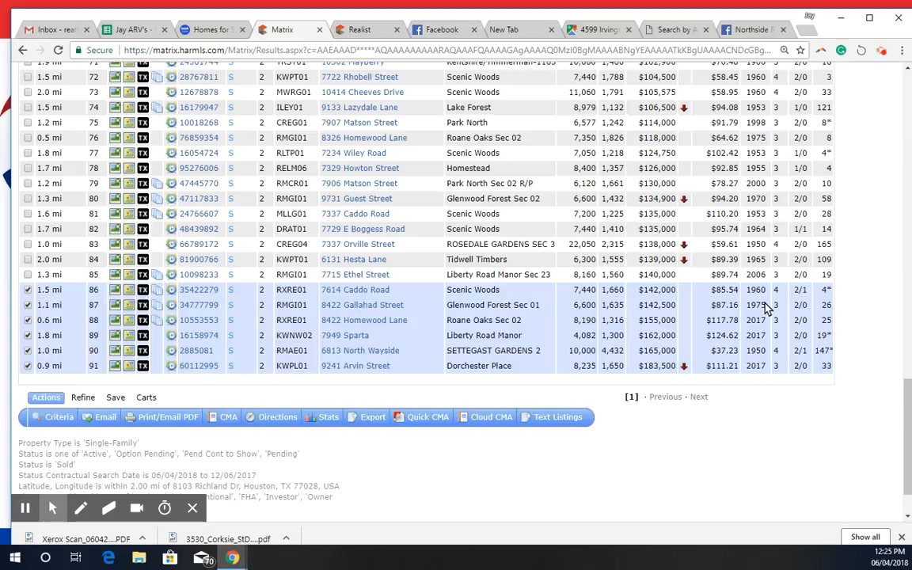
mouse_move(661, 304)
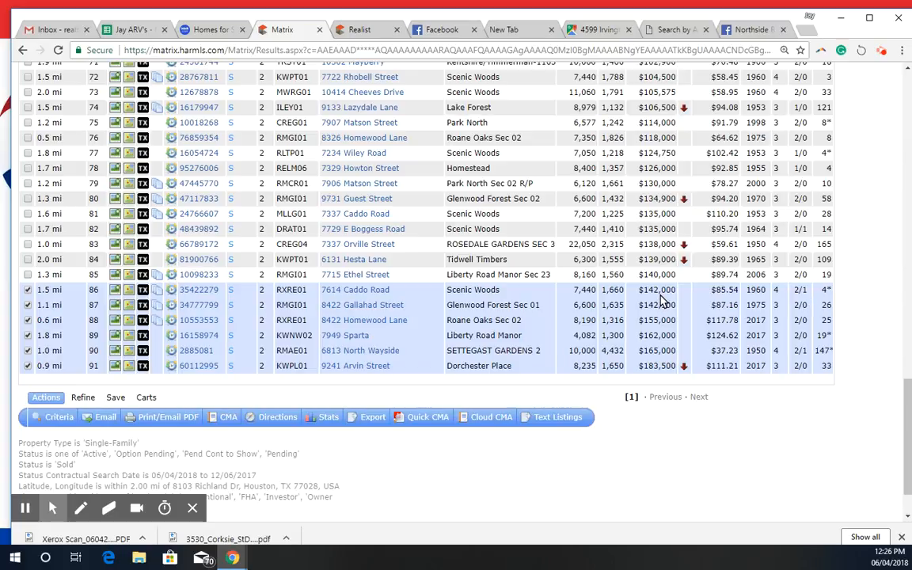
mouse_move(747, 301)
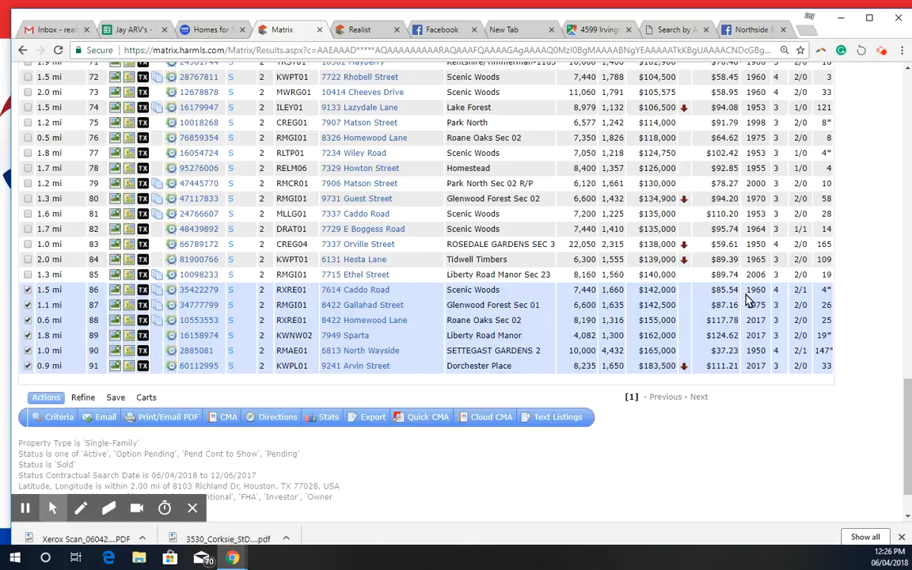
mouse_move(728, 300)
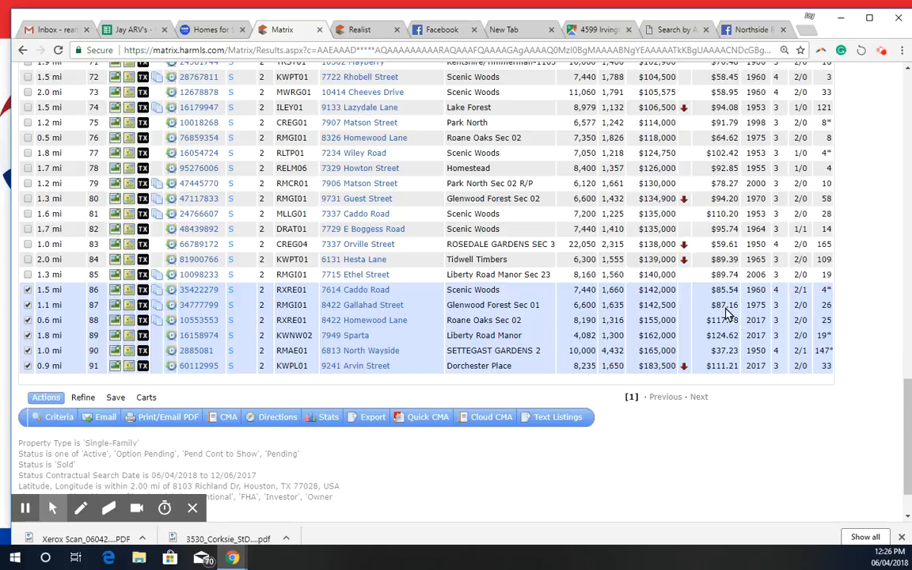
mouse_move(727, 309)
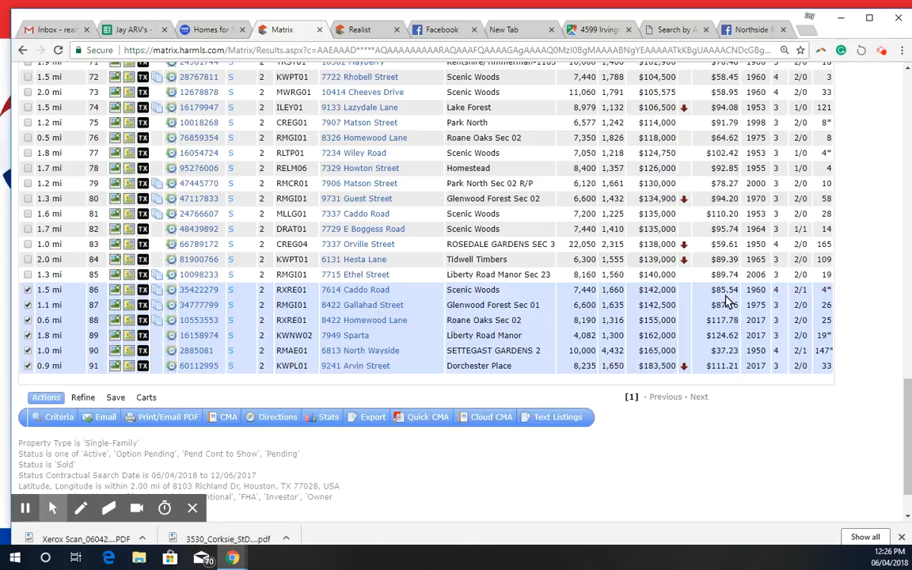
mouse_move(725, 300)
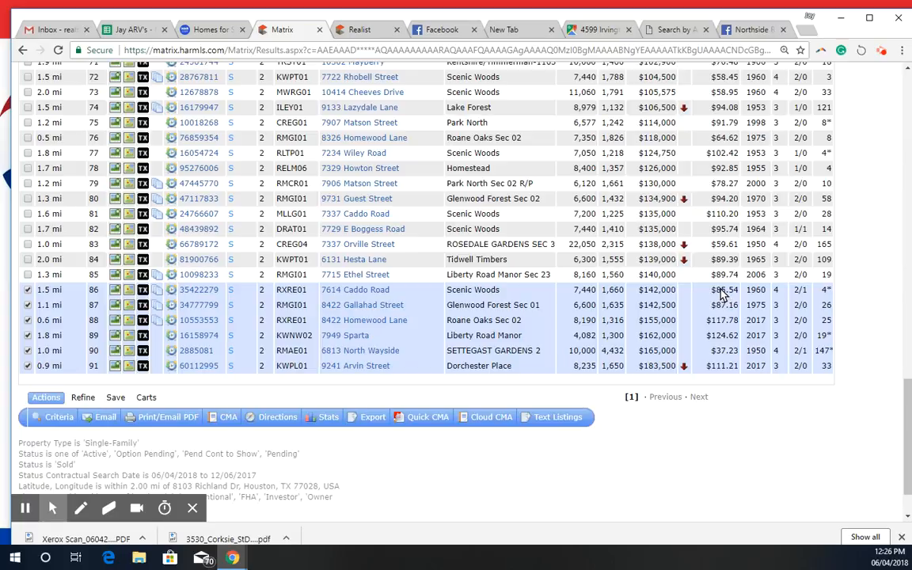
mouse_move(725, 299)
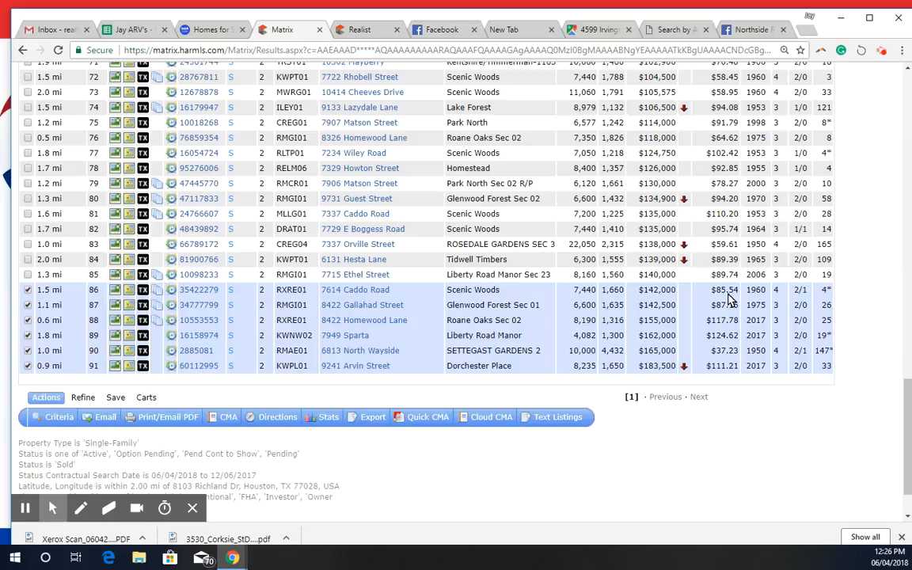
mouse_move(751, 339)
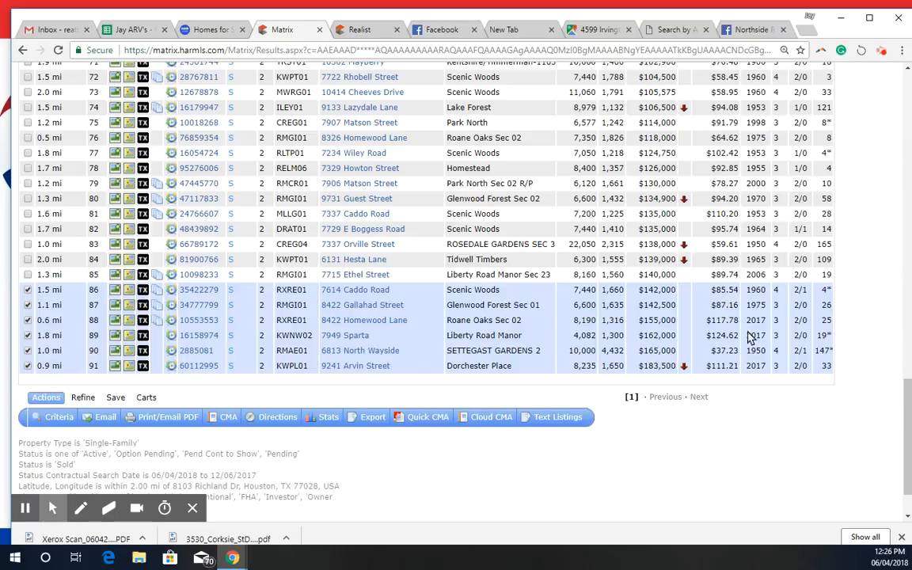
mouse_move(621, 359)
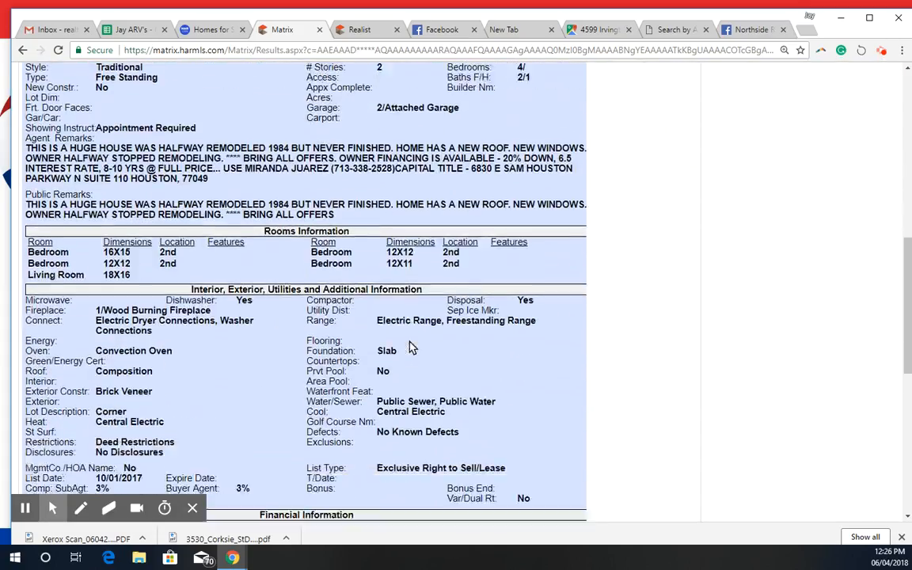
scroll("down", 3)
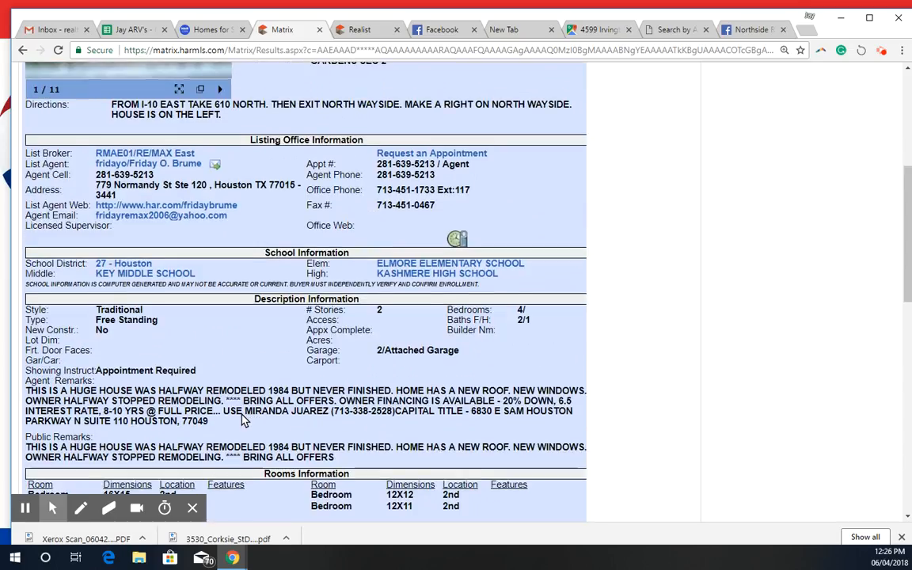
scroll("up", 3)
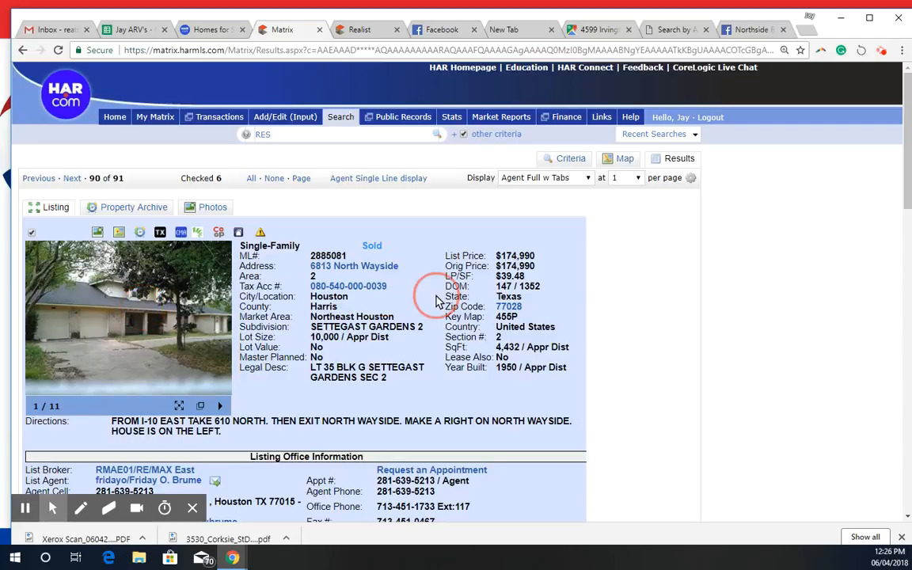
mouse_move(154, 322)
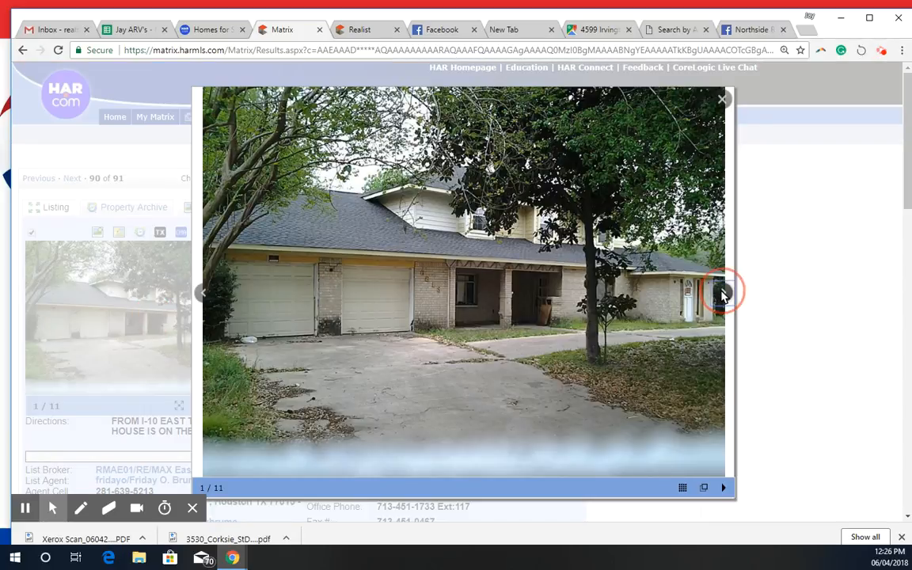
left_click(723, 293)
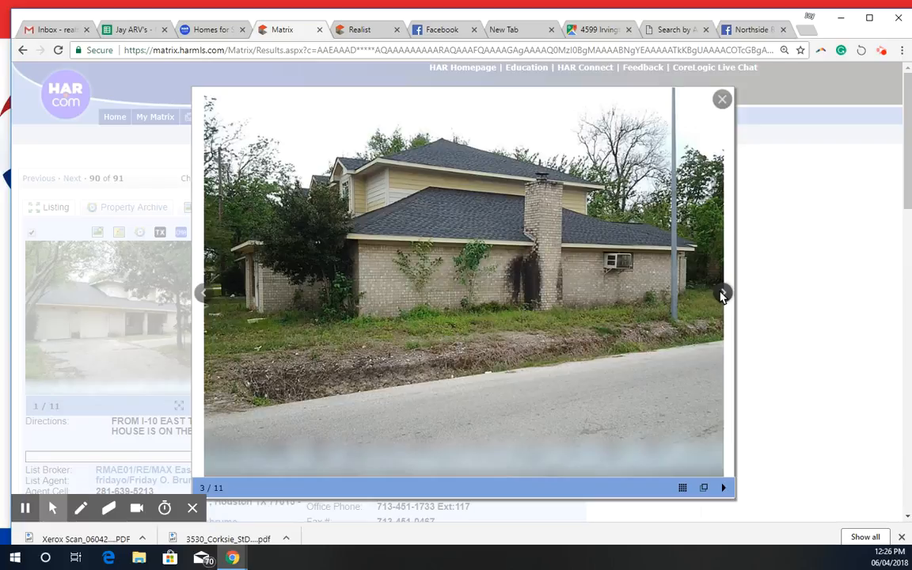
left_click(722, 293)
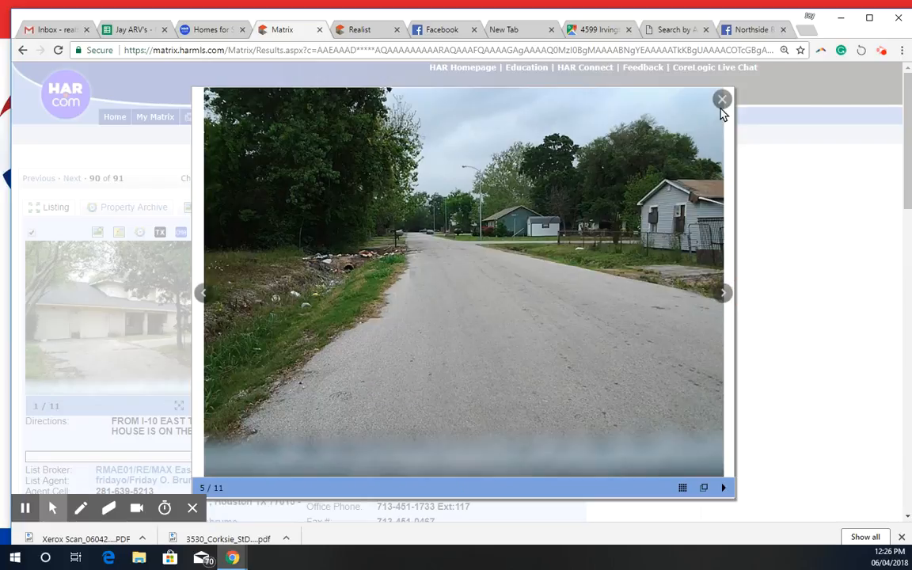
left_click(721, 99)
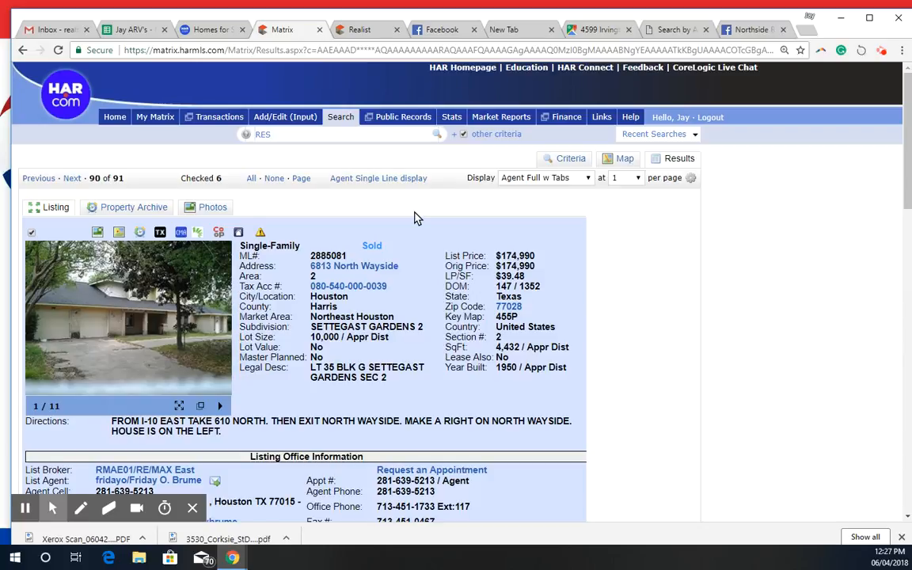
mouse_move(610, 282)
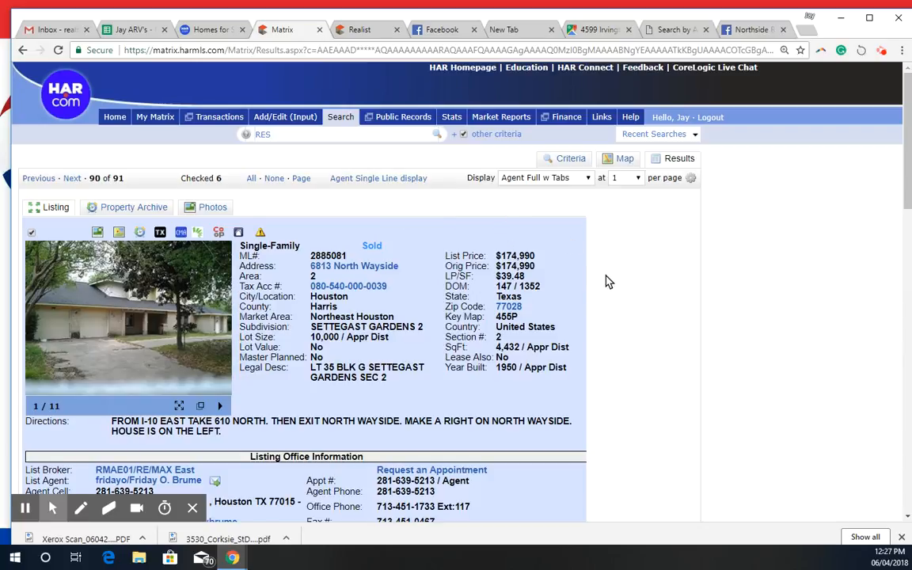